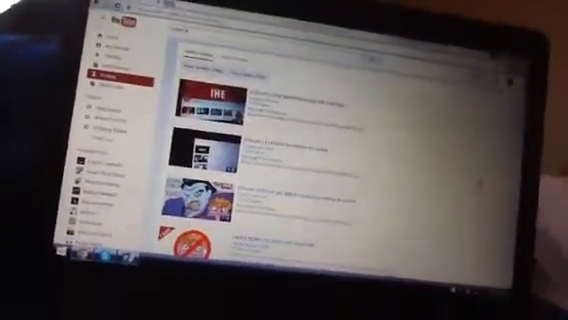
scroll("down", 3)
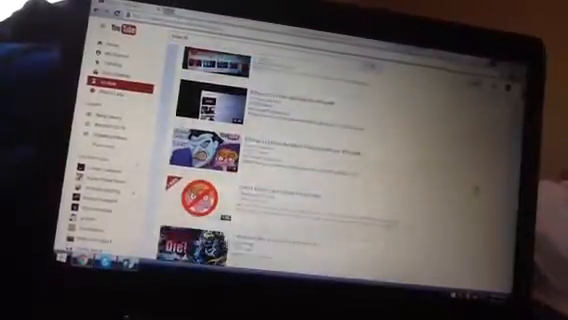
scroll("down", 3)
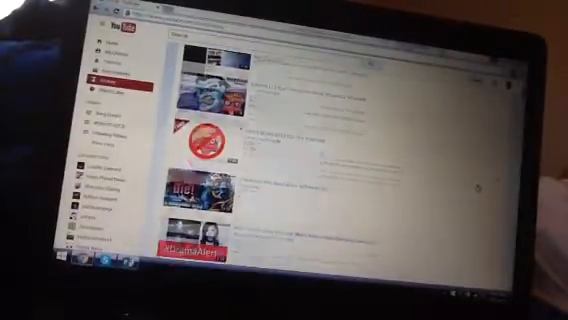
scroll("down", 3)
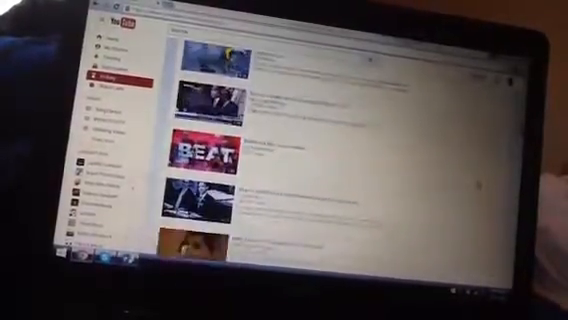
scroll("down", 3)
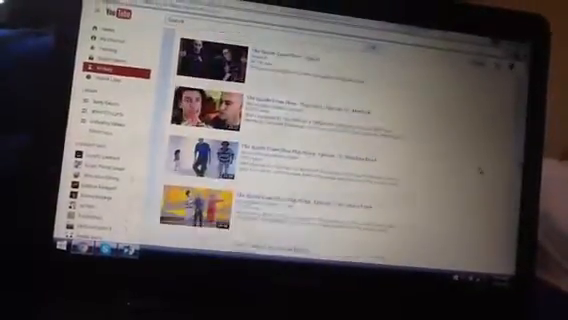
scroll("down", 3)
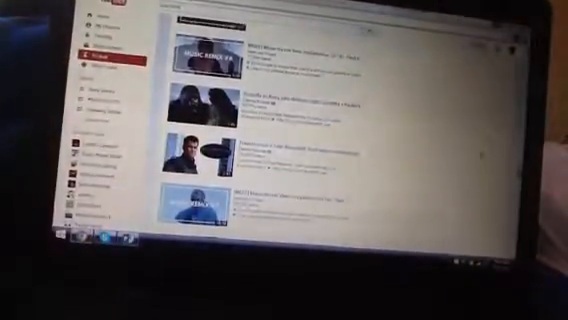
scroll("down", 3)
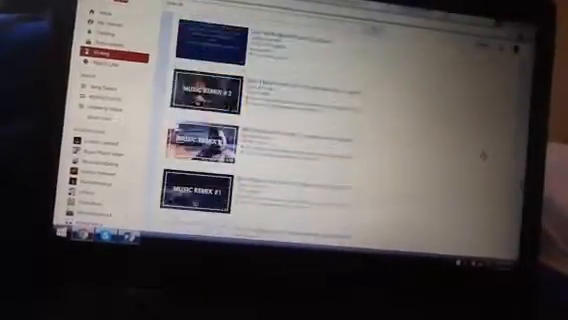
scroll("down", 3)
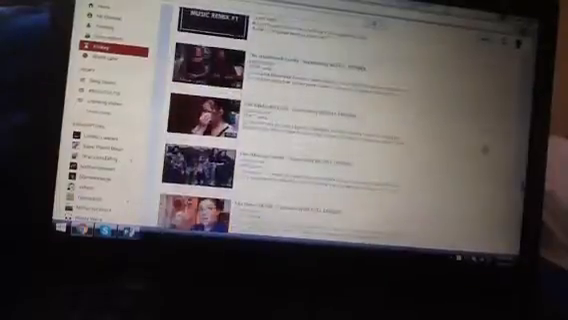
scroll("down", 3)
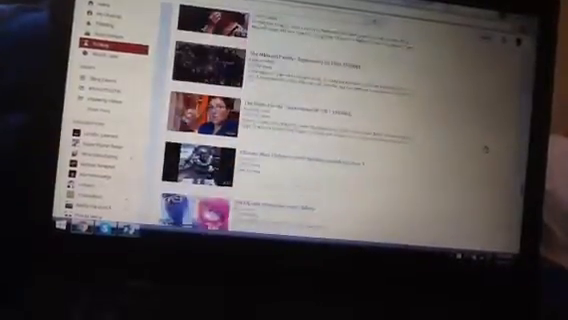
scroll("down", 3)
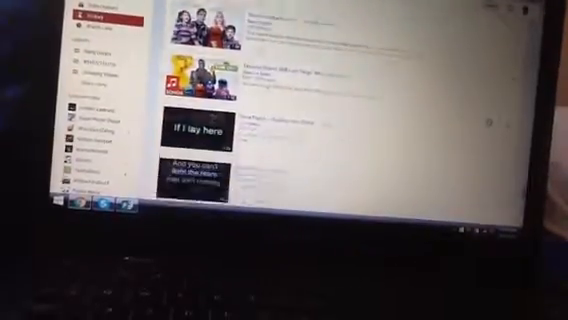
scroll("down", 3)
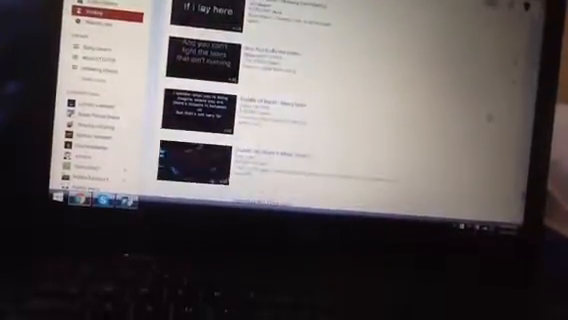
scroll("down", 3)
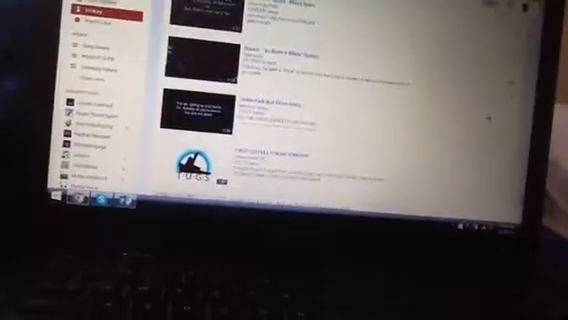